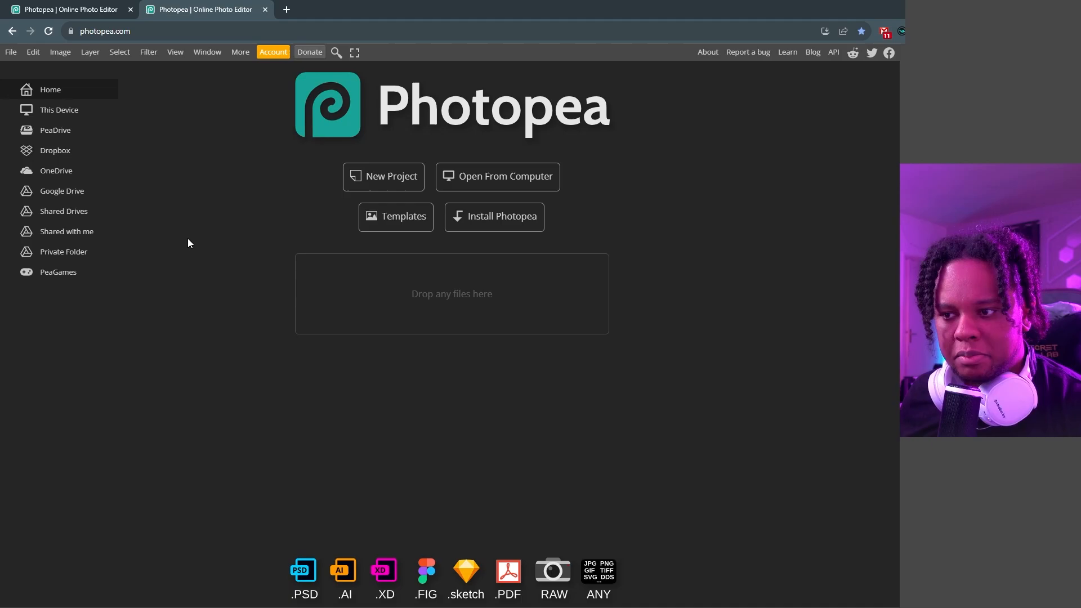
{"action": "mouse_move", "coordinate": [342, 242]}
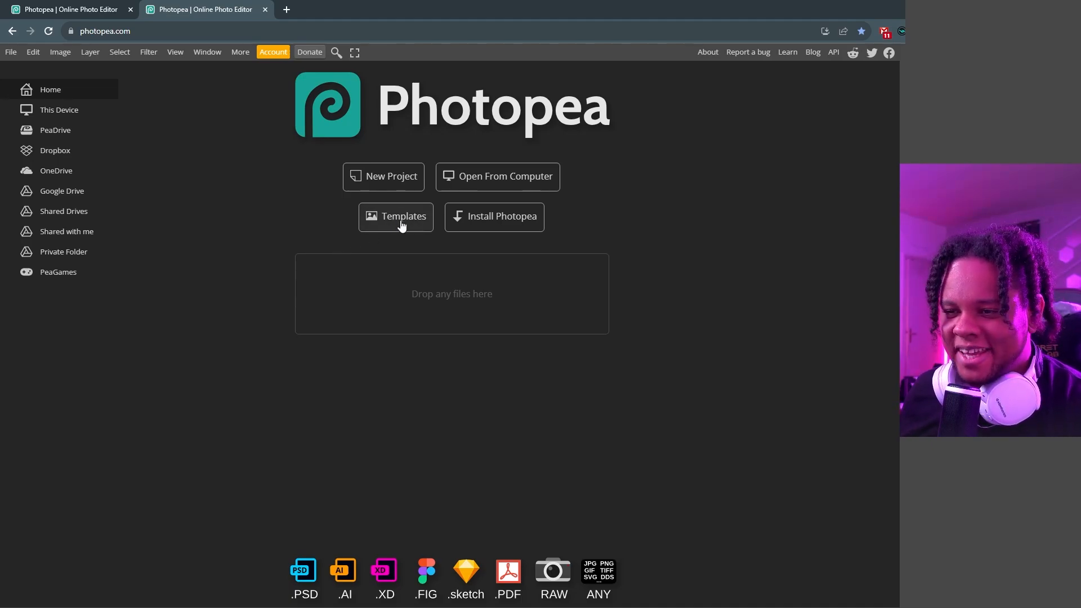
Open the Templates gallery and scroll down through the Hot templates list
{"action": "left_click", "coordinate": [395, 217]}
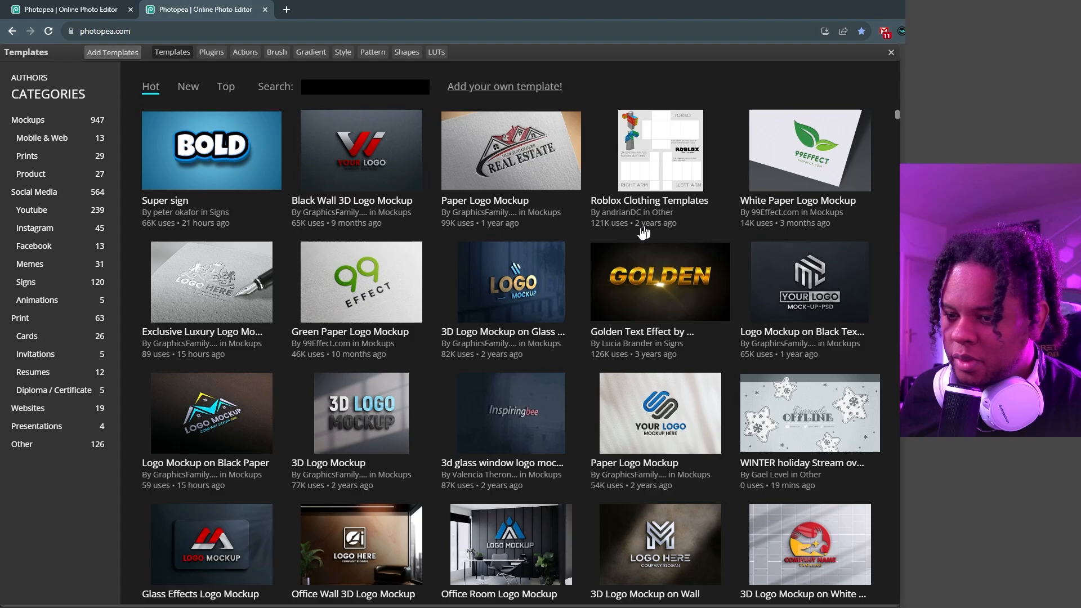
{"action": "scroll", "scroll_direction": "down", "scroll_amount": 3}
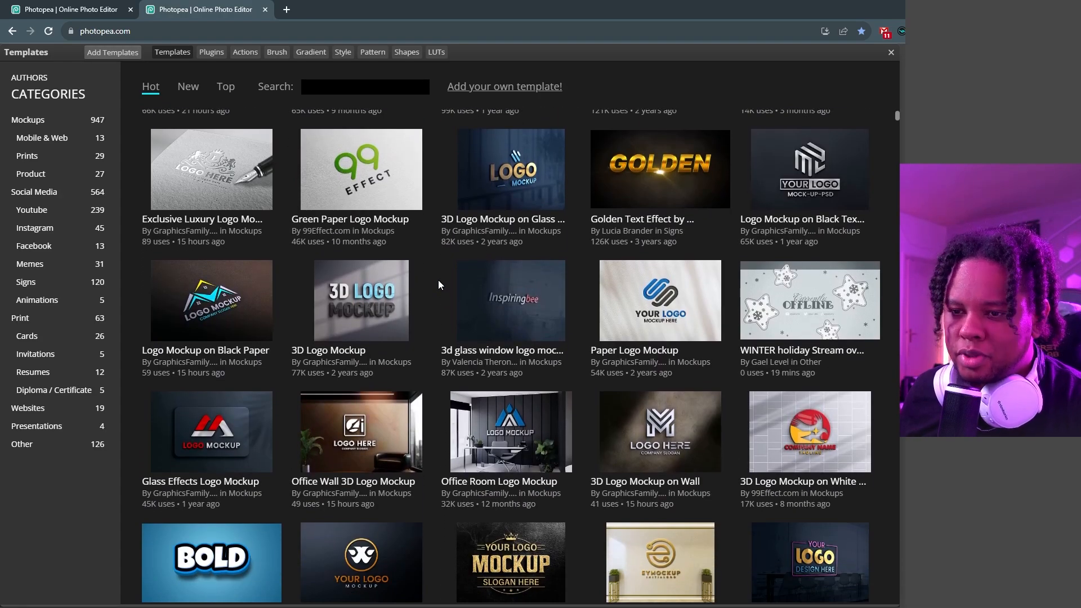
{"action": "scroll", "scroll_direction": "down", "scroll_amount": 3}
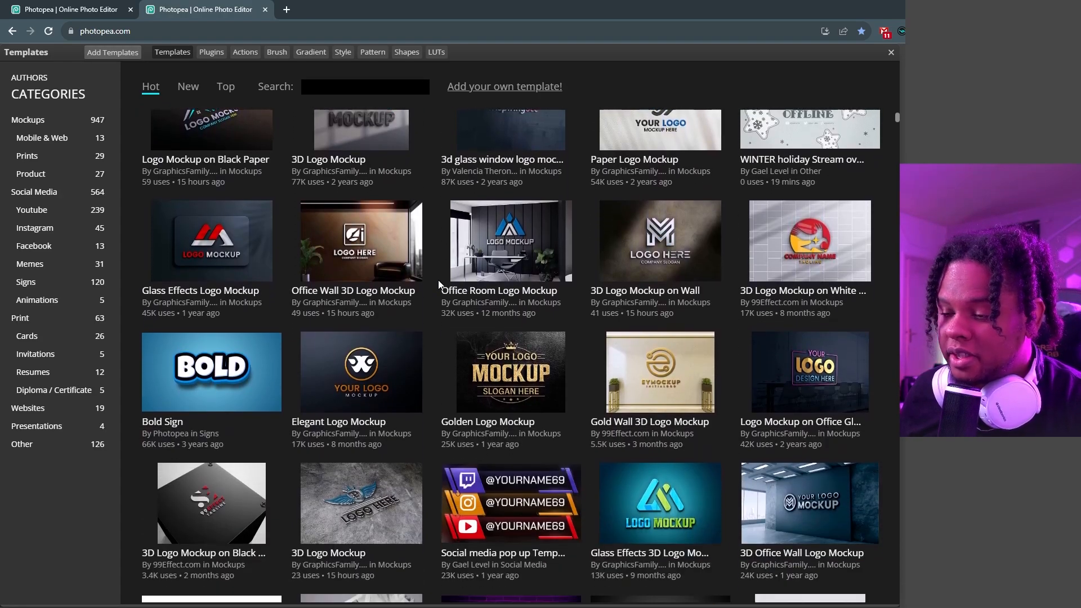
{"action": "scroll", "scroll_direction": "down", "scroll_amount": 3}
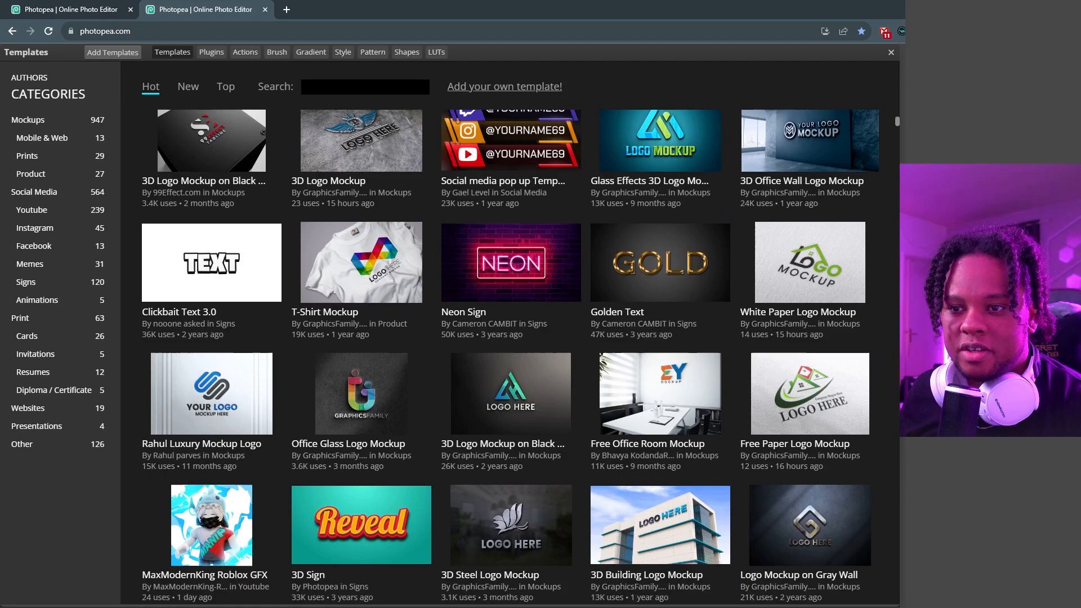
Search templates for 'gael' and open the WINTER holiday stream overlay template
{"action": "left_click", "coordinate": [364, 86]}
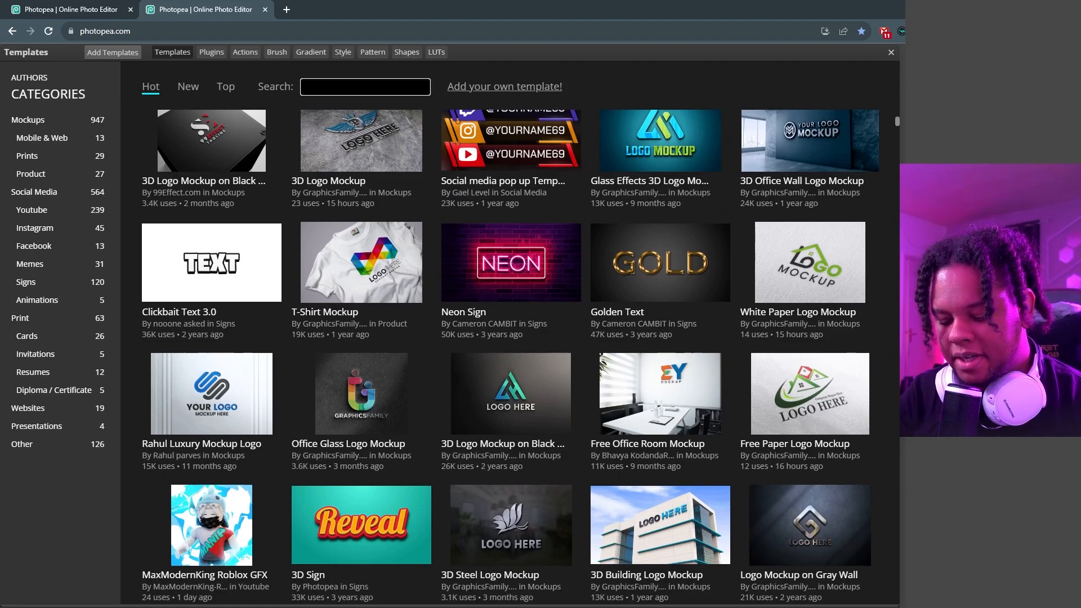
{"action": "type", "text": "gael"}
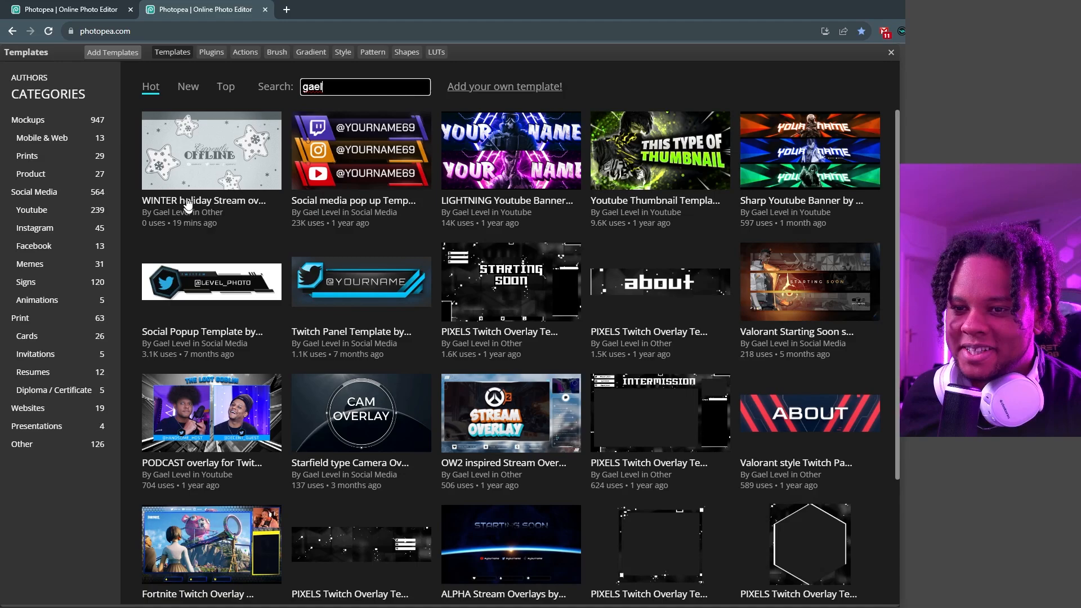
{"action": "left_click", "coordinate": [211, 150]}
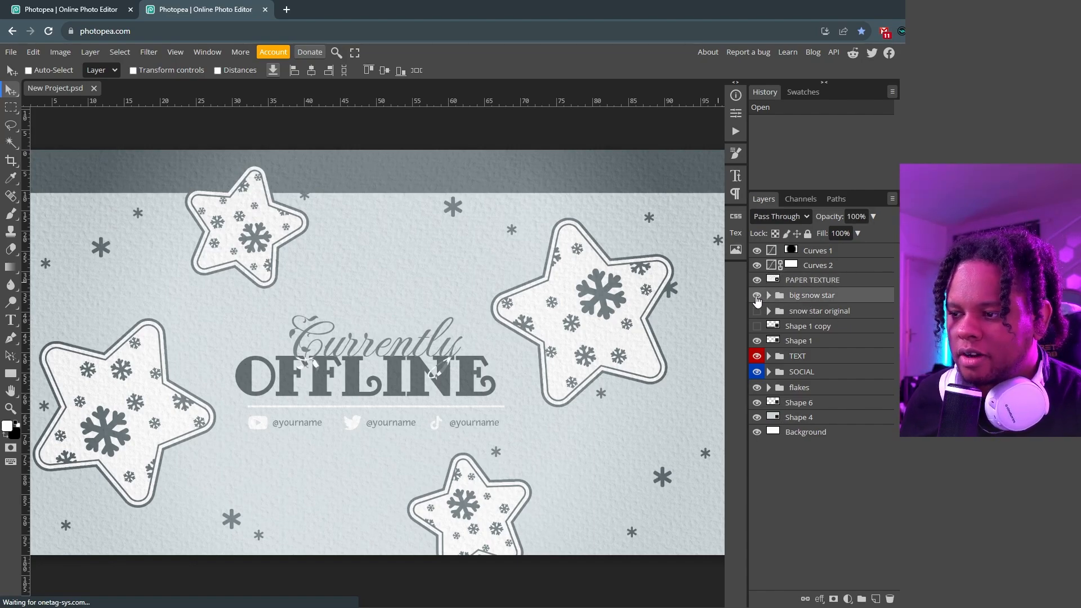
Expand the TEXT group and hide the 'Currently' script and flourishes, keeping OFFLINE visible
{"action": "left_click", "coordinate": [756, 295]}
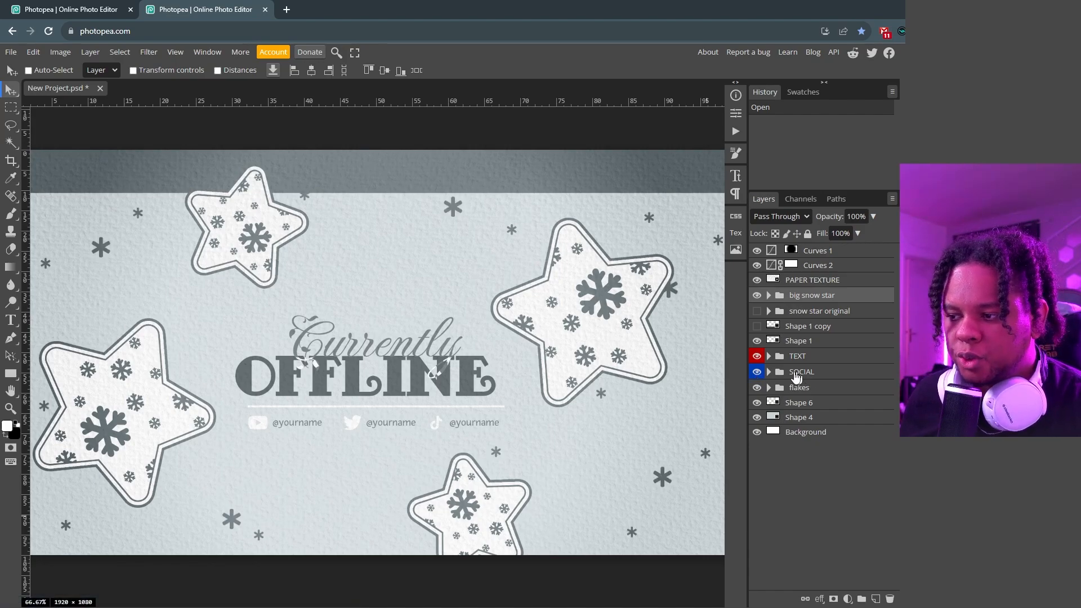
{"action": "left_click", "coordinate": [755, 355]}
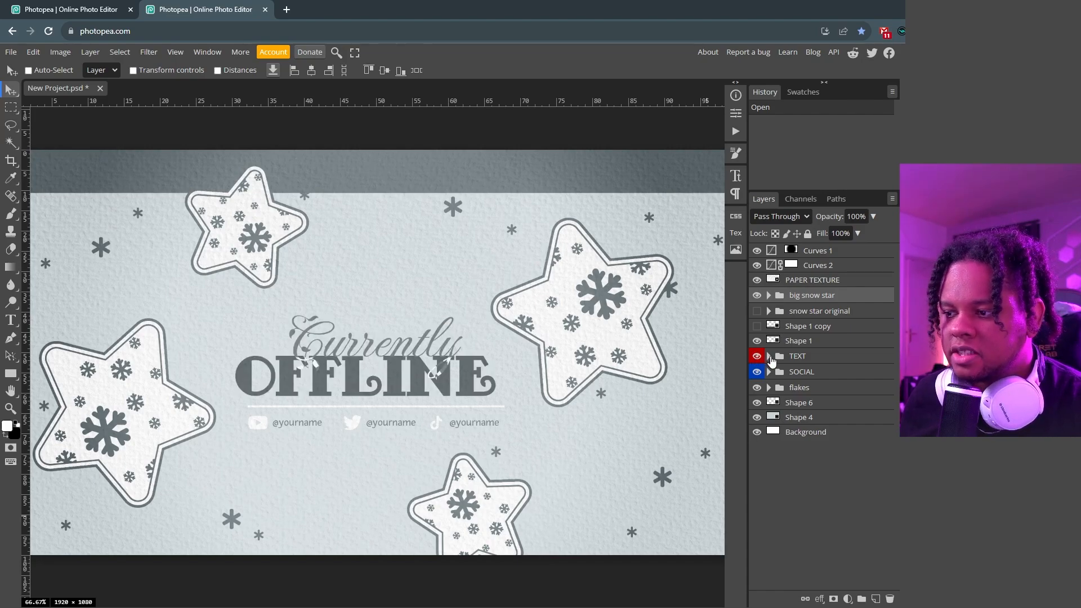
{"action": "left_click", "coordinate": [768, 355]}
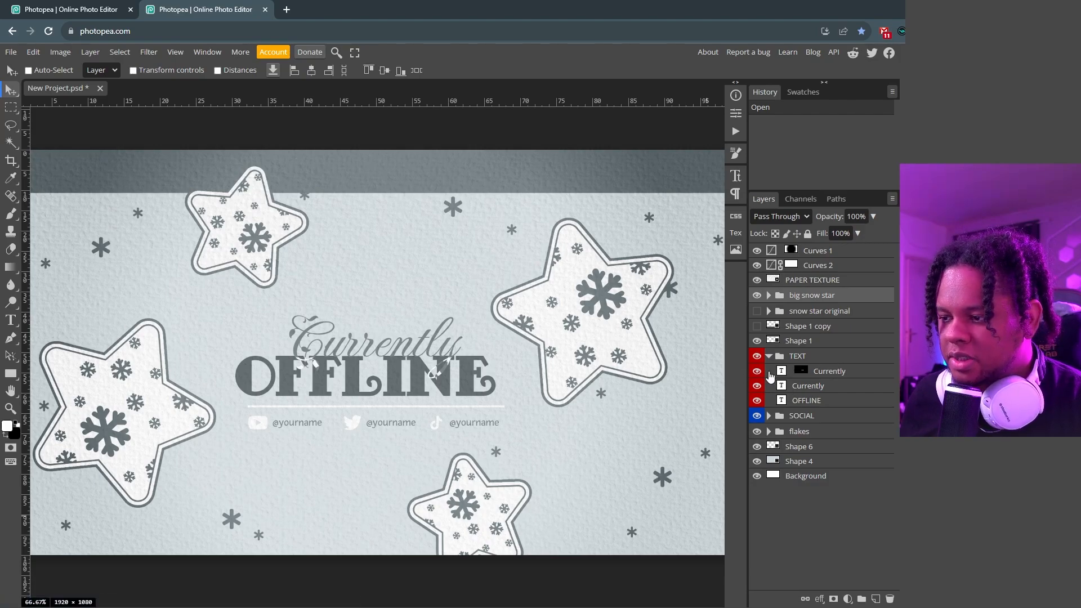
{"action": "left_click", "coordinate": [756, 385]}
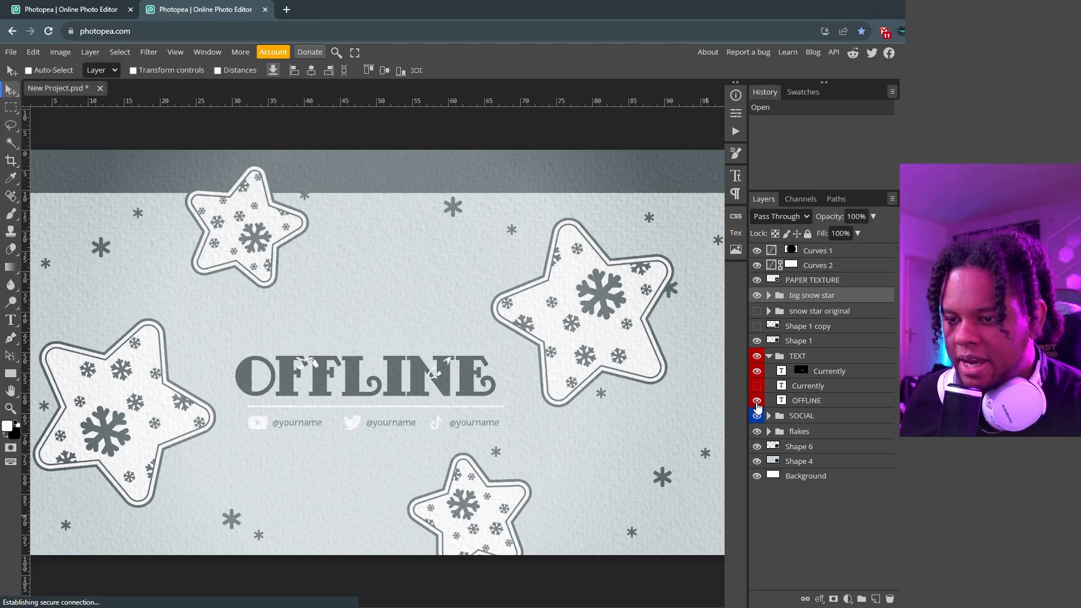
{"action": "left_click", "coordinate": [755, 400]}
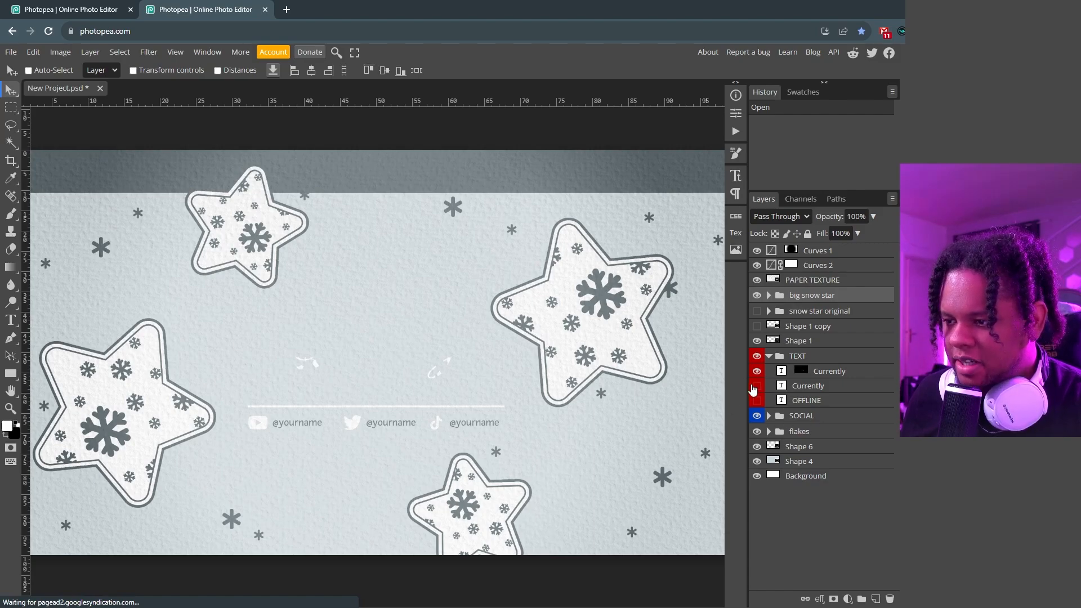
{"action": "left_click", "coordinate": [756, 385]}
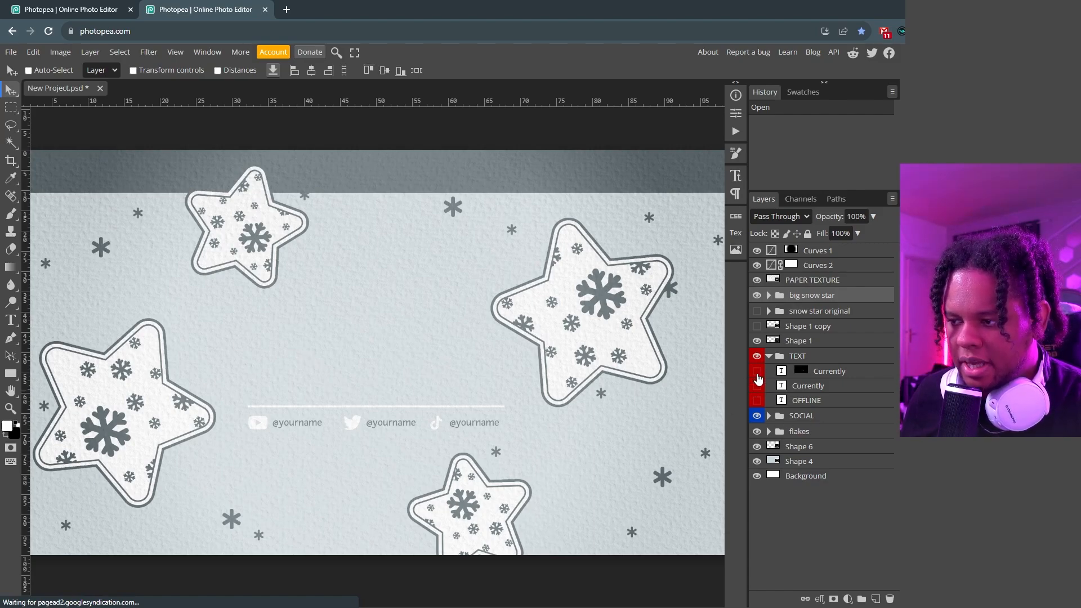
{"action": "left_click", "coordinate": [756, 401]}
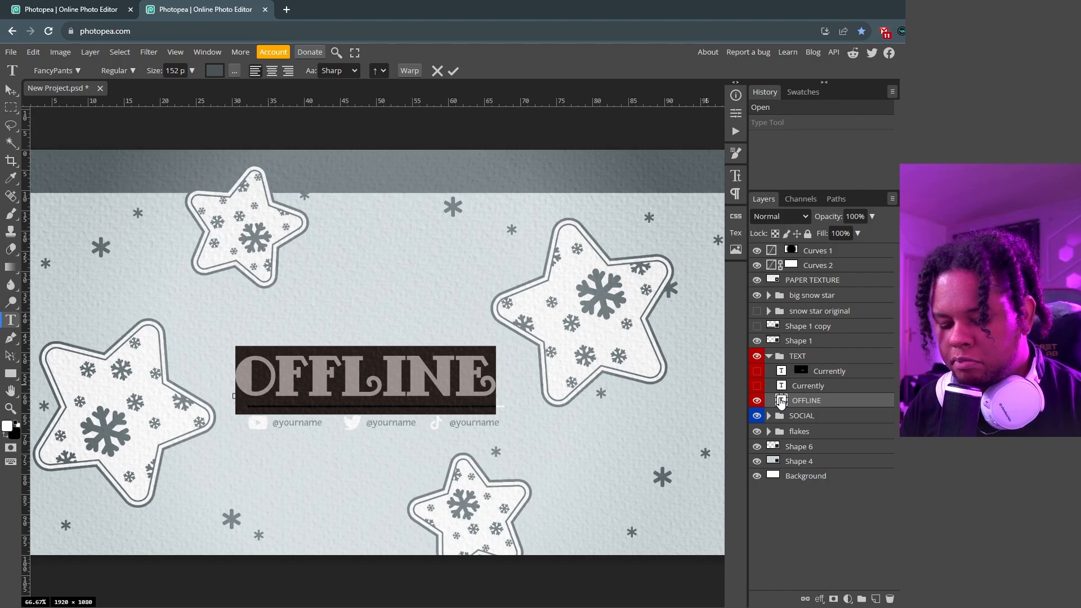
Replace the OFFLINE heading text with 'ENDING' and commit the edit
{"action": "type", "text": "ENDING"}
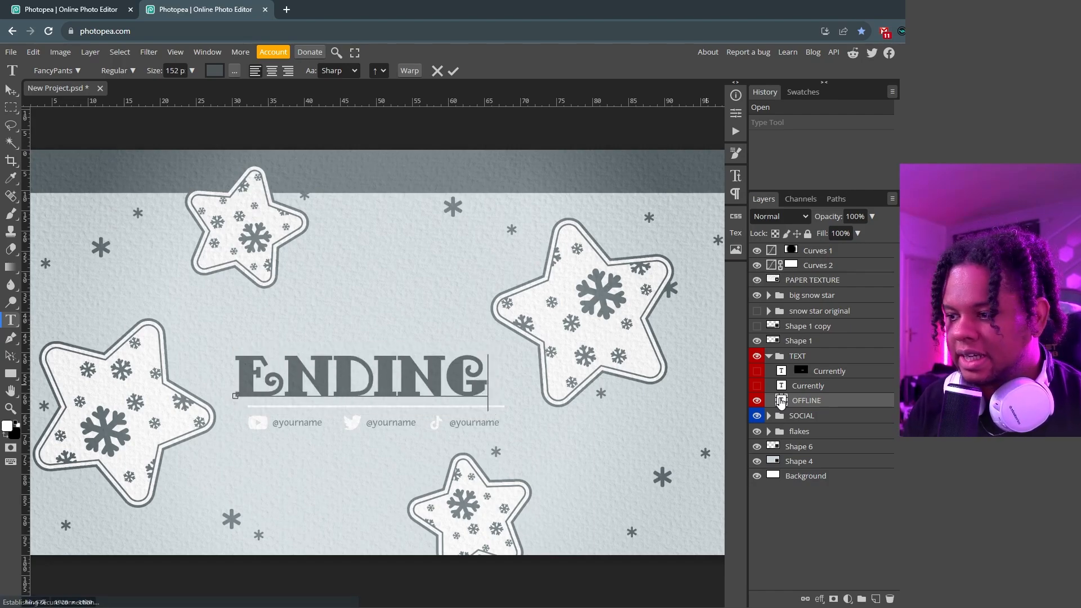
{"action": "left_click", "coordinate": [756, 385]}
{"action": "type", "text": "The stream is"}
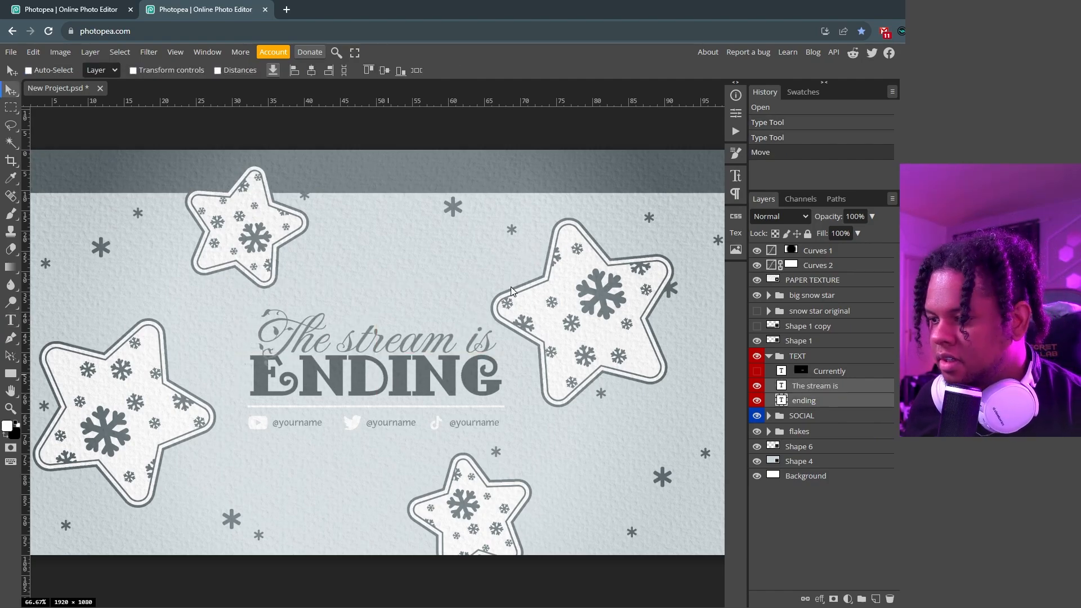
{"action": "mouse_move", "coordinate": [269, 430]}
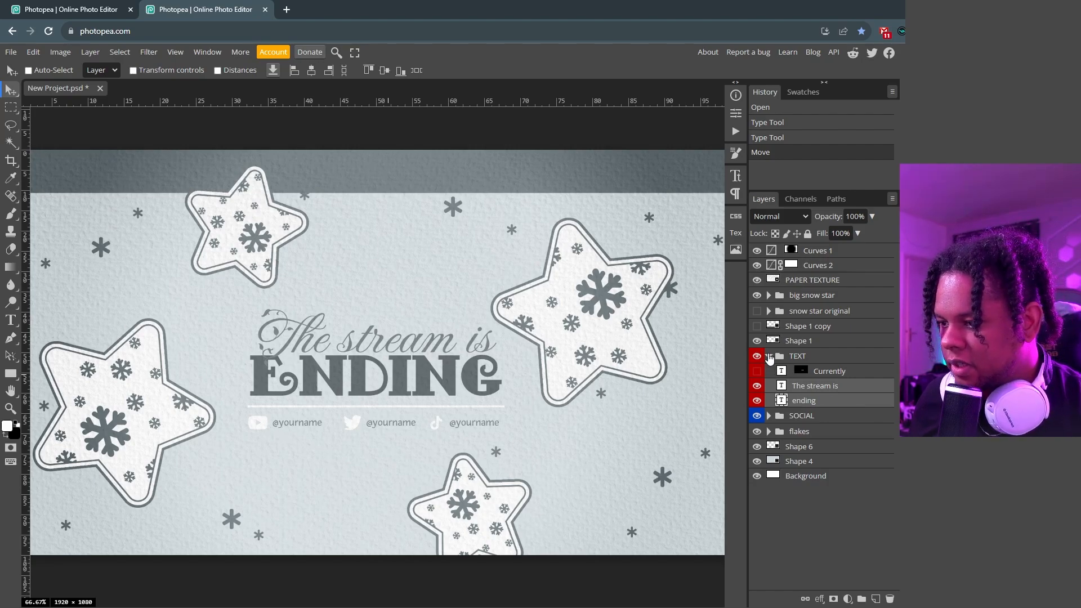
{"action": "left_click", "coordinate": [768, 415]}
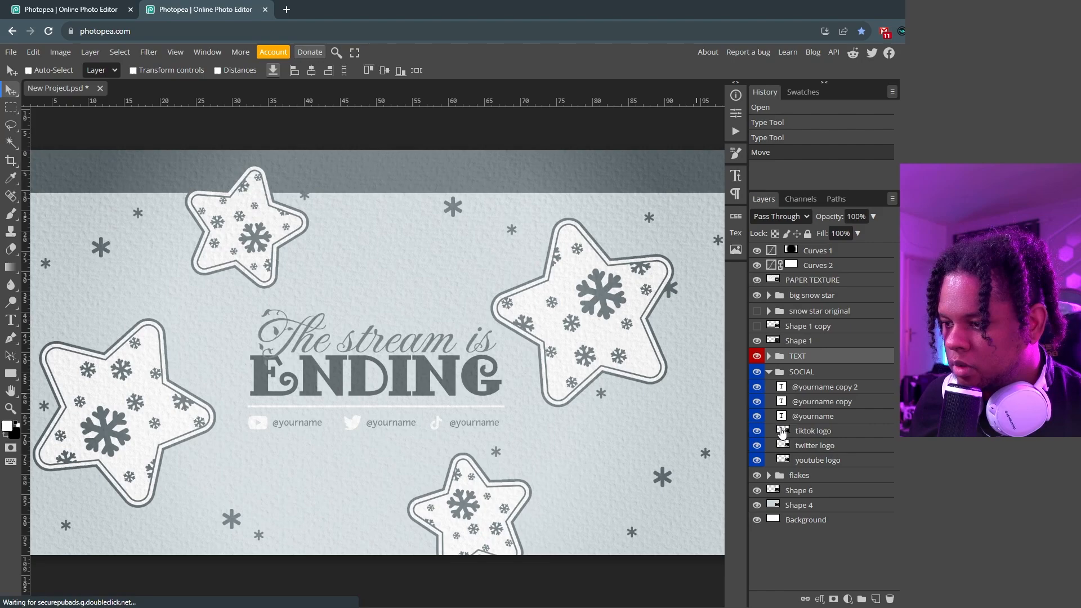
{"action": "left_click", "coordinate": [811, 416]}
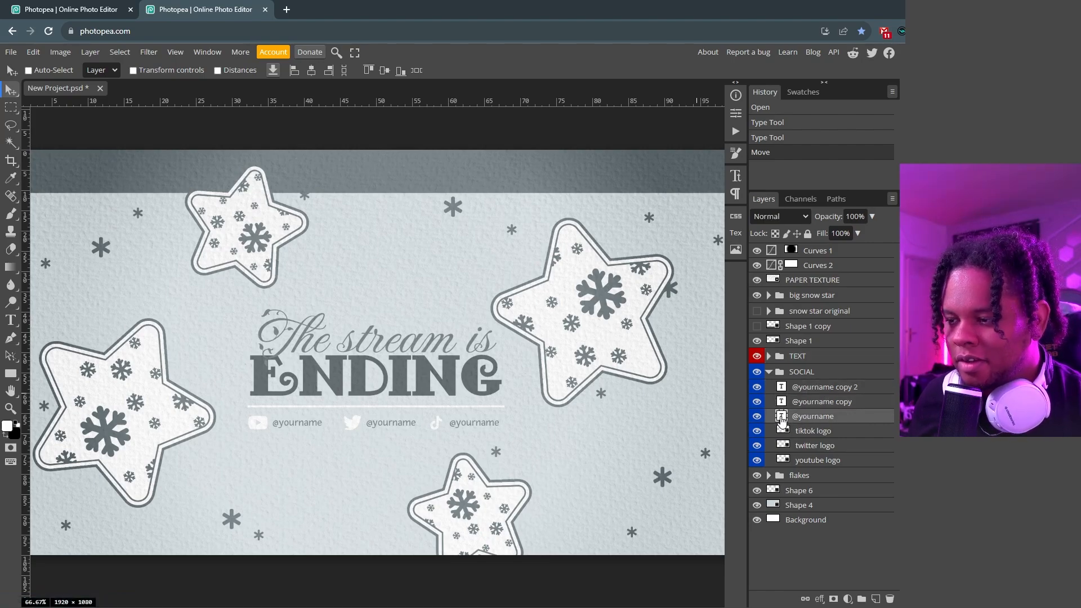
{"action": "double_click", "coordinate": [297, 421]}
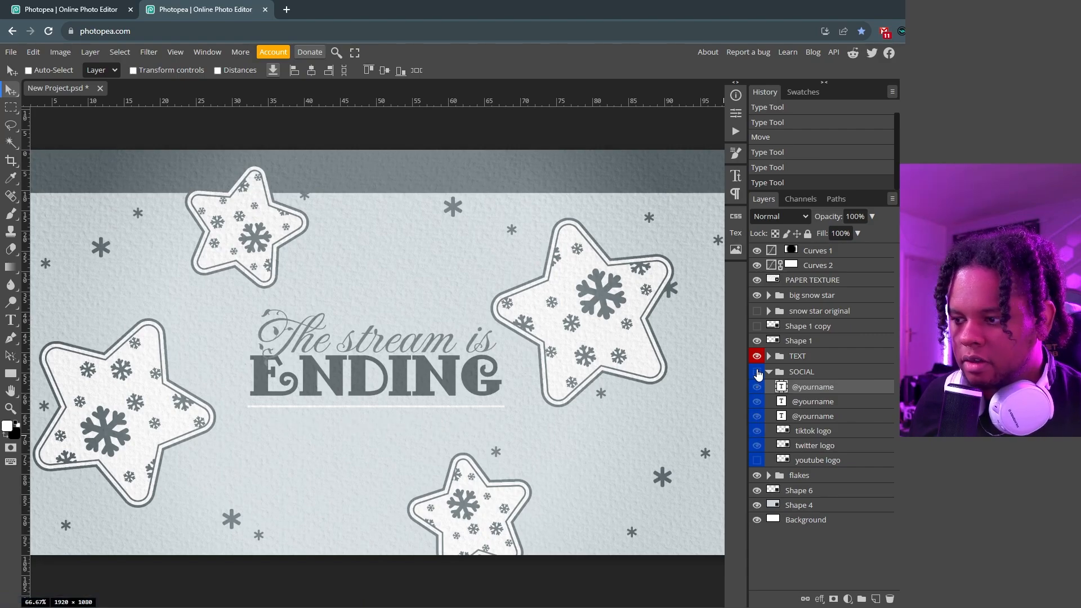
Make the social icons row visible again and select the YouTube logo layer
{"action": "left_click", "coordinate": [756, 459]}
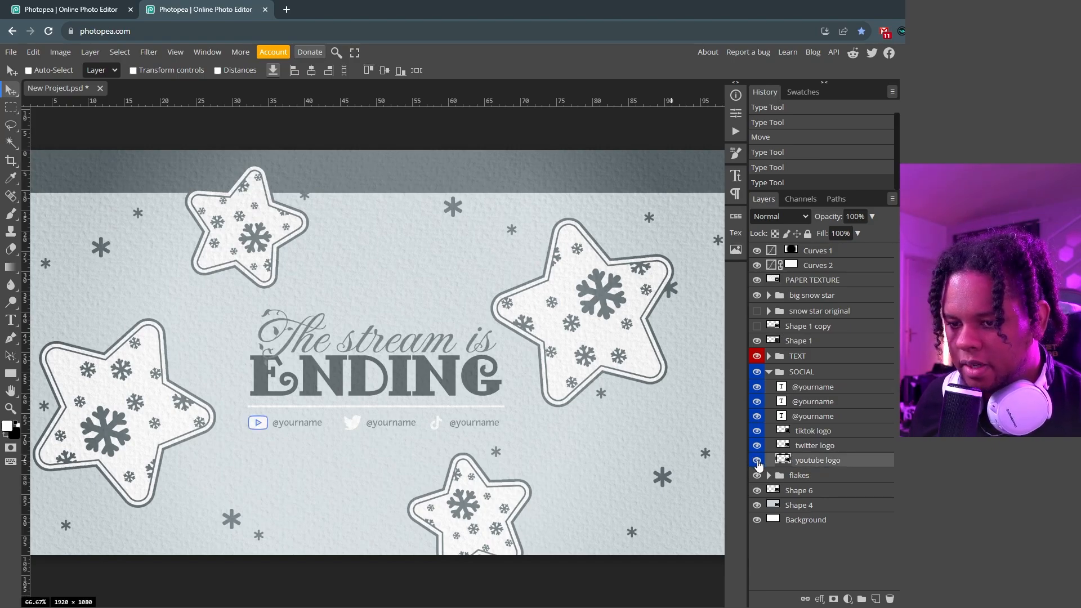
{"action": "left_click", "coordinate": [756, 460]}
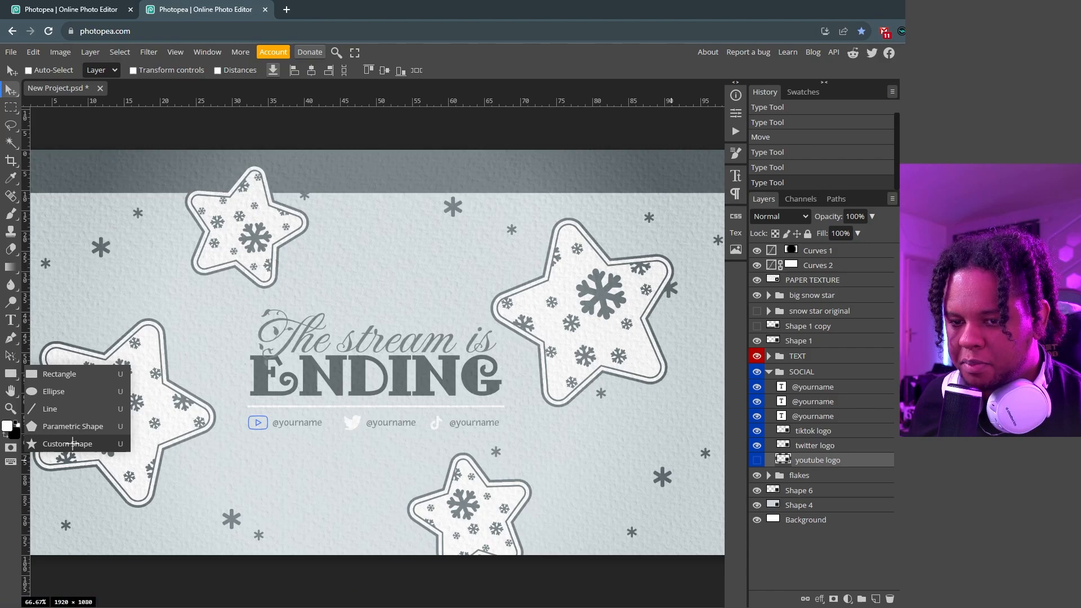
Pick the Instagram logo from the Custom Shape library's brand shapes
{"action": "left_click", "coordinate": [66, 443]}
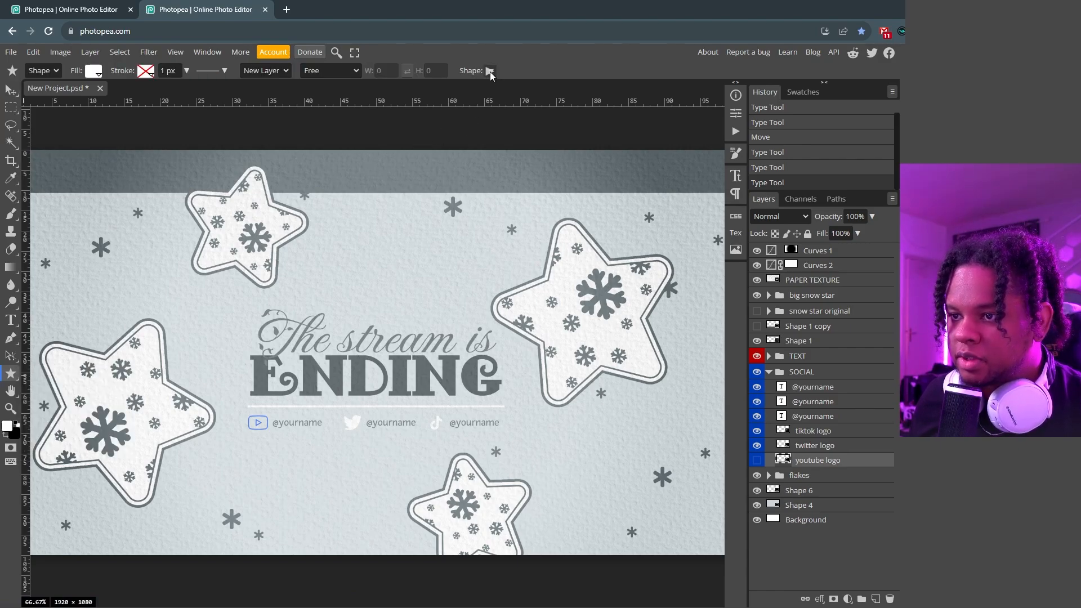
{"action": "left_click", "coordinate": [489, 71]}
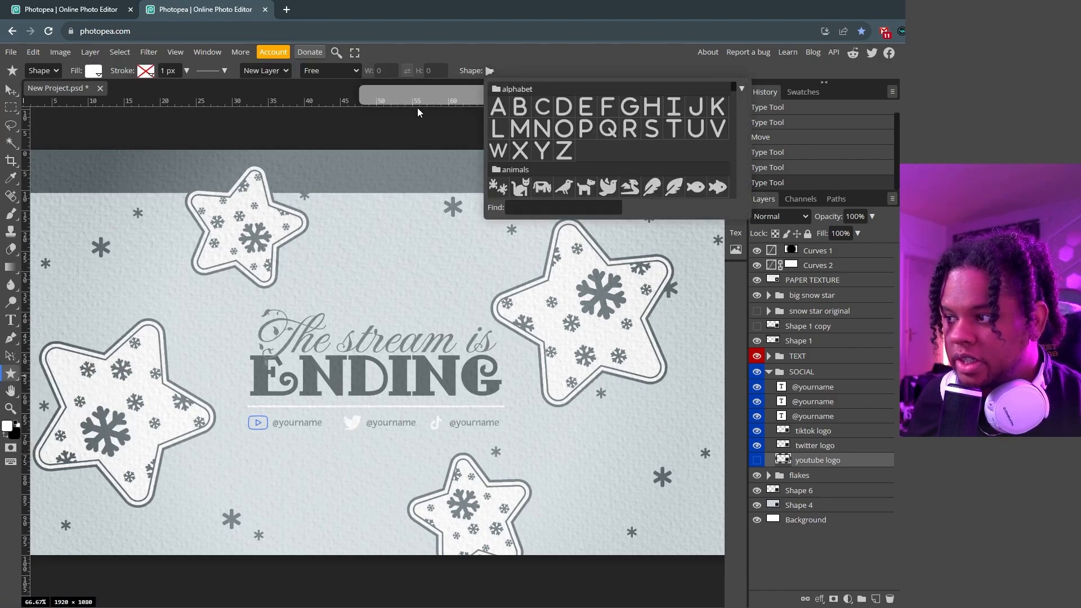
{"action": "left_click", "coordinate": [562, 207]}
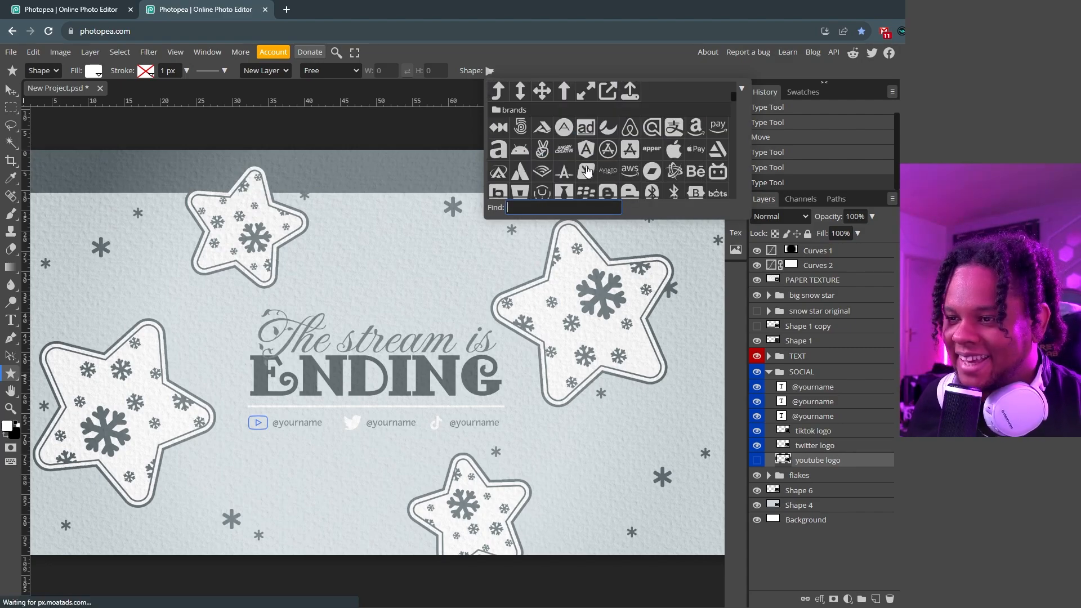
{"action": "scroll", "scroll_direction": "down", "scroll_amount": 3}
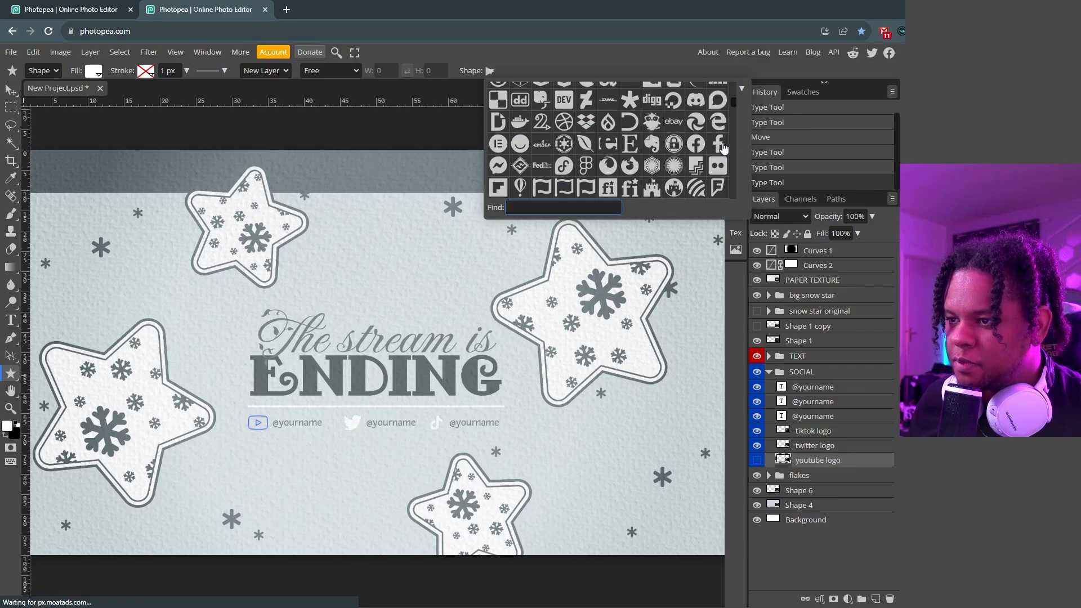
{"action": "scroll", "scroll_direction": "down", "scroll_amount": 3}
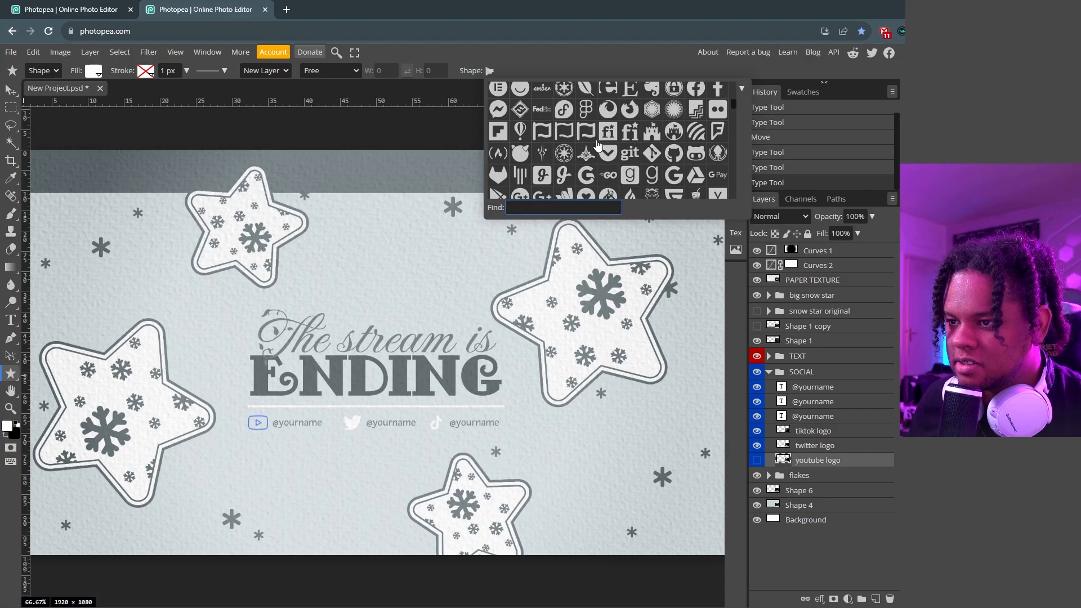
{"action": "scroll", "scroll_direction": "down", "scroll_amount": 3}
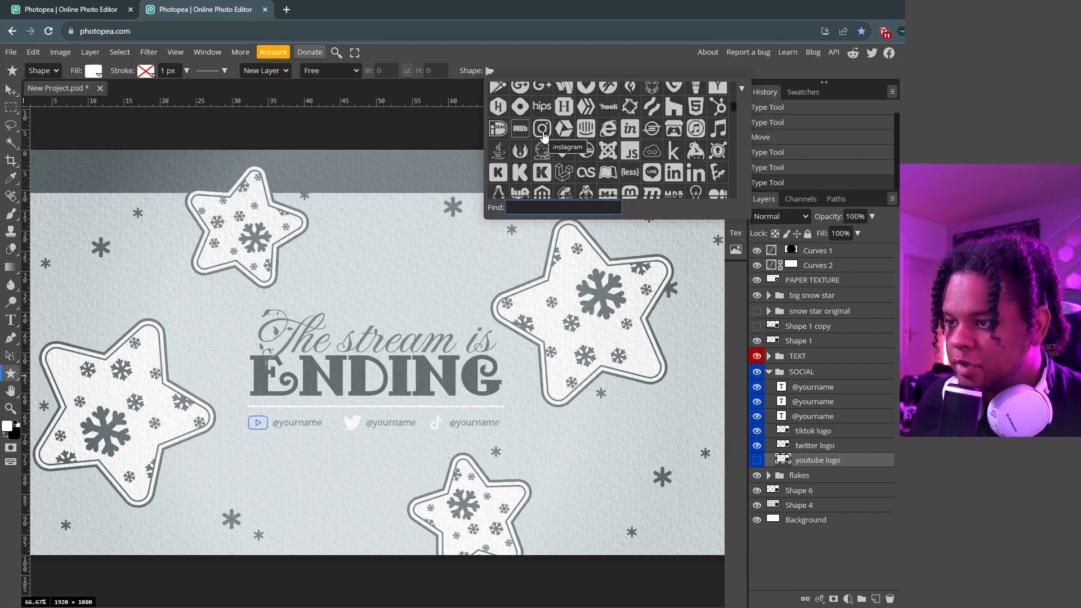
{"action": "left_click", "coordinate": [543, 129]}
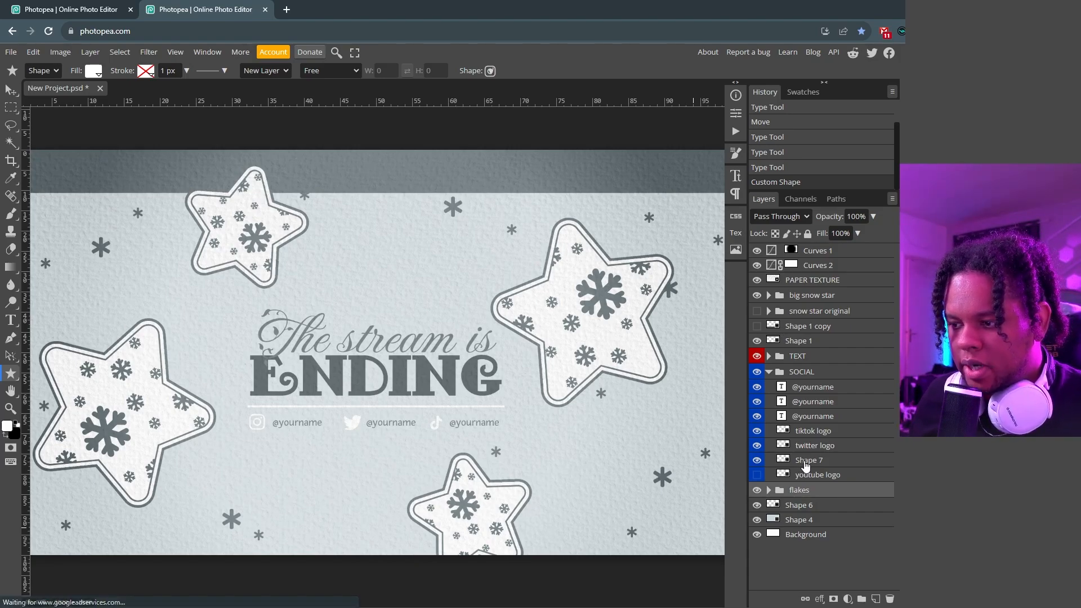
Give the Shape 7 Instagram logo layer a white fill
{"action": "left_click", "coordinate": [807, 460]}
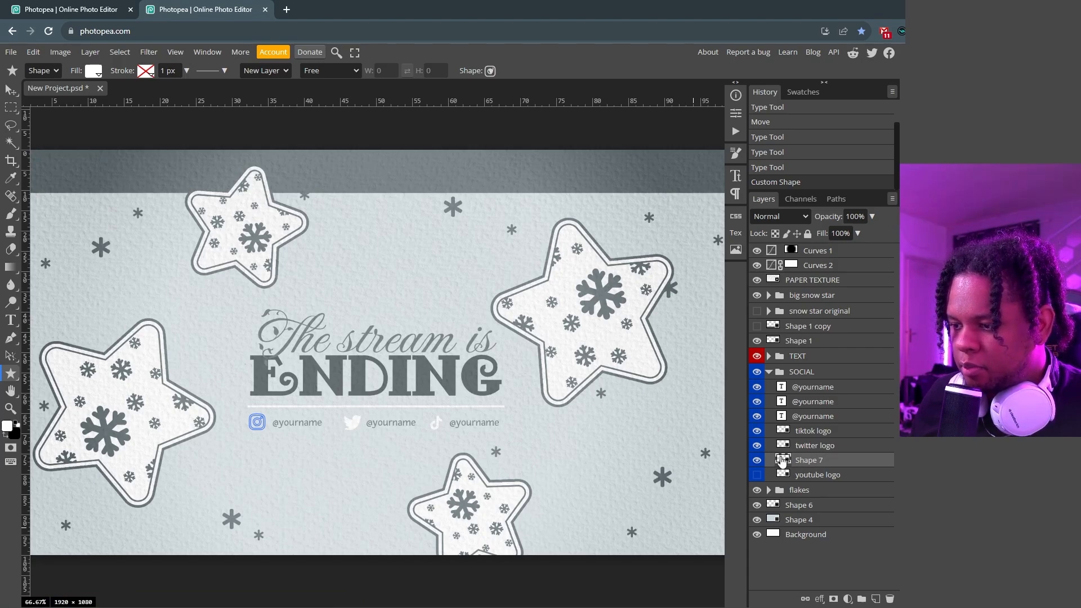
{"action": "left_click", "coordinate": [93, 71]}
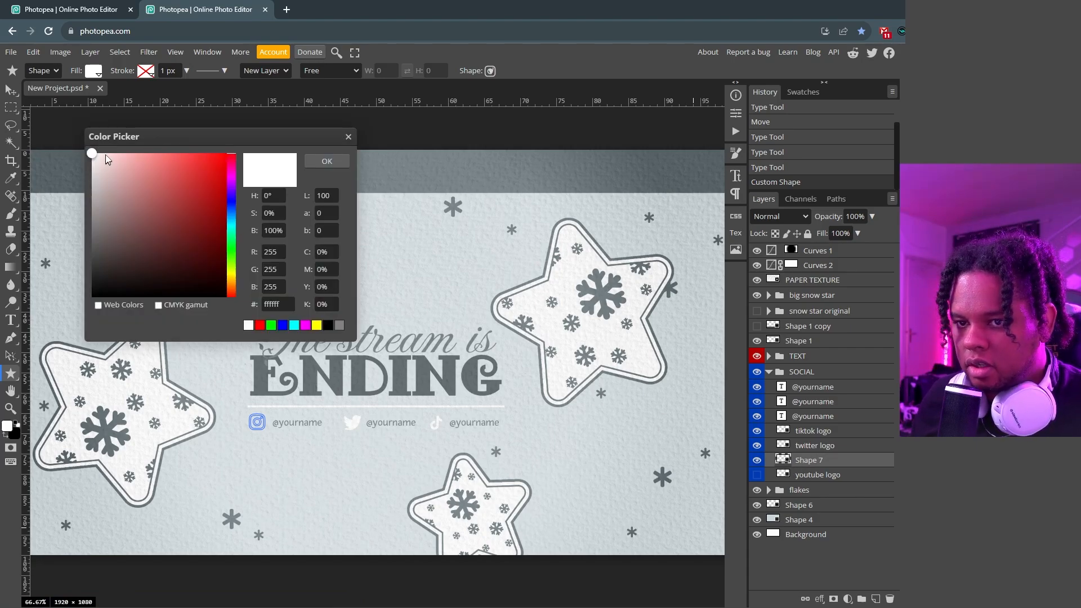
{"action": "left_click", "coordinate": [325, 160]}
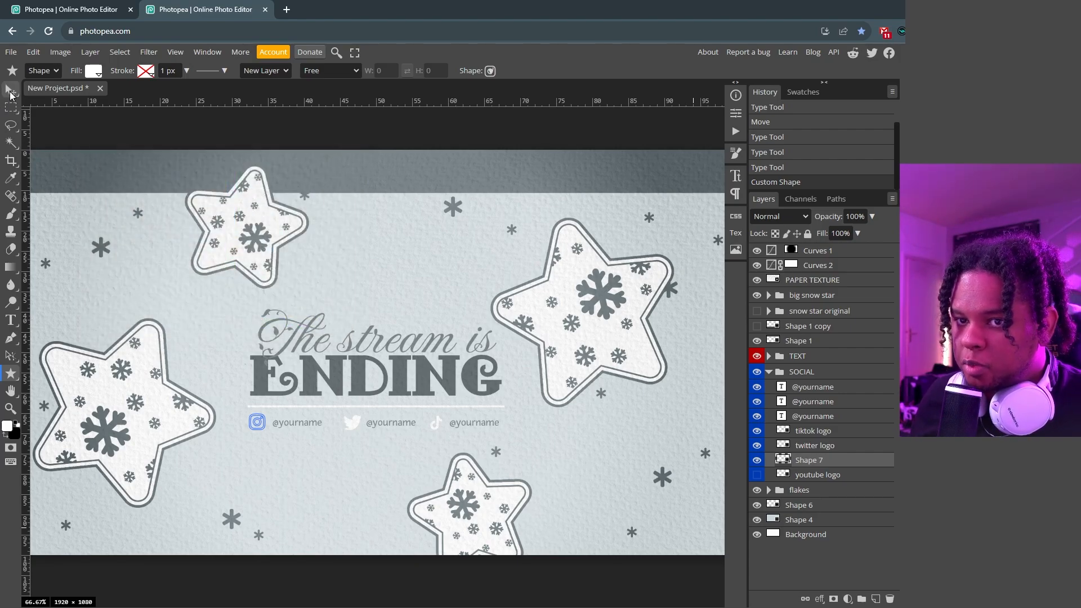
{"action": "left_click", "coordinate": [10, 89]}
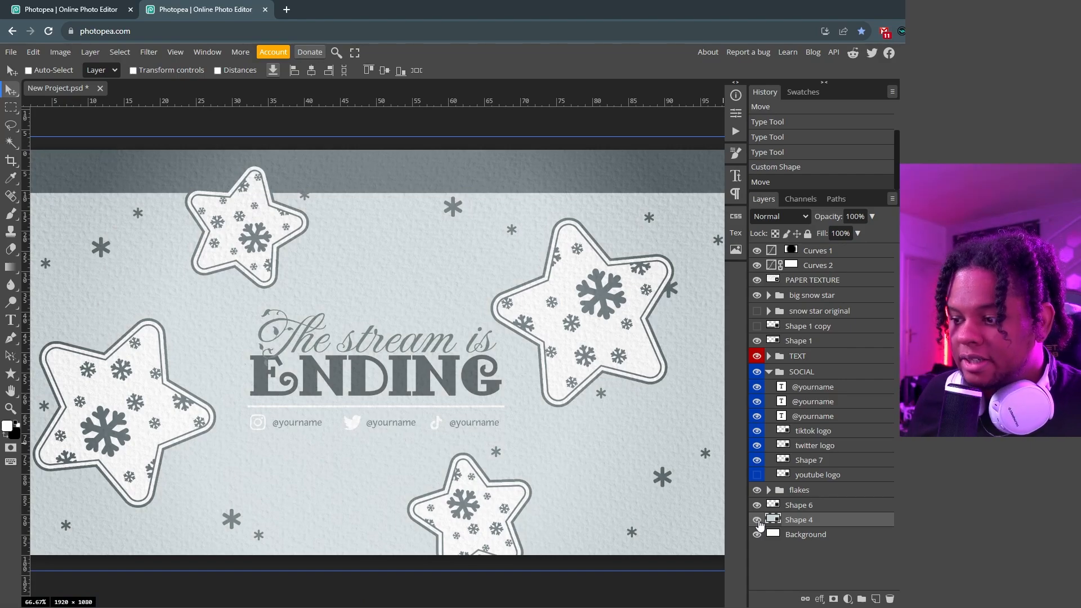
{"action": "left_click", "coordinate": [7, 427]}
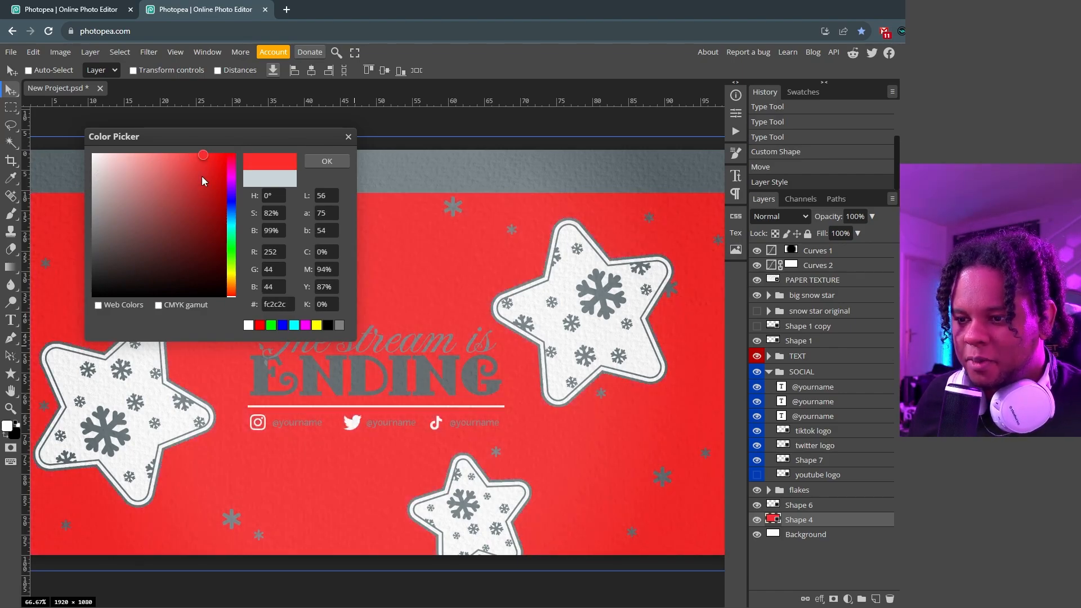
{"action": "left_click_drag", "start_coordinate": [203, 154], "coordinate": [220, 179]}
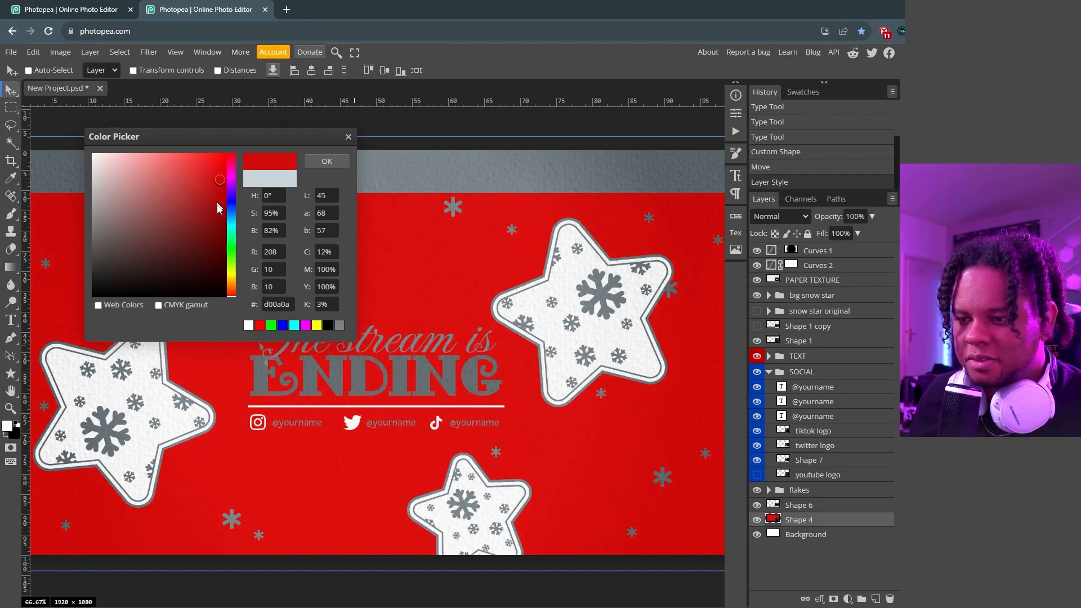
{"action": "left_click", "coordinate": [326, 161]}
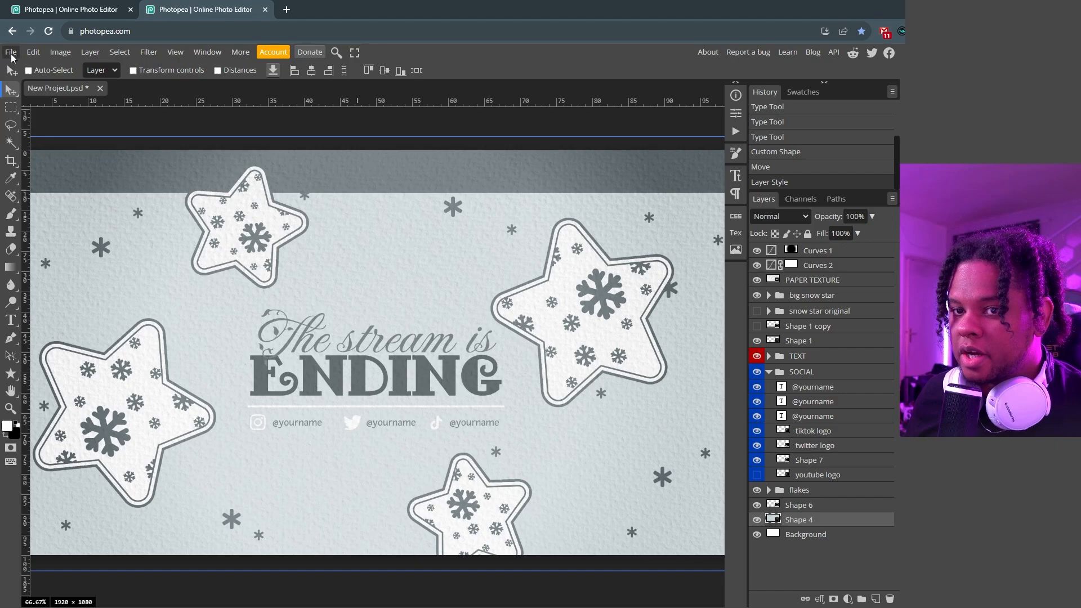
Export the overlay as a PNG named 'stream ending overlay.png'
{"action": "left_click", "coordinate": [10, 52]}
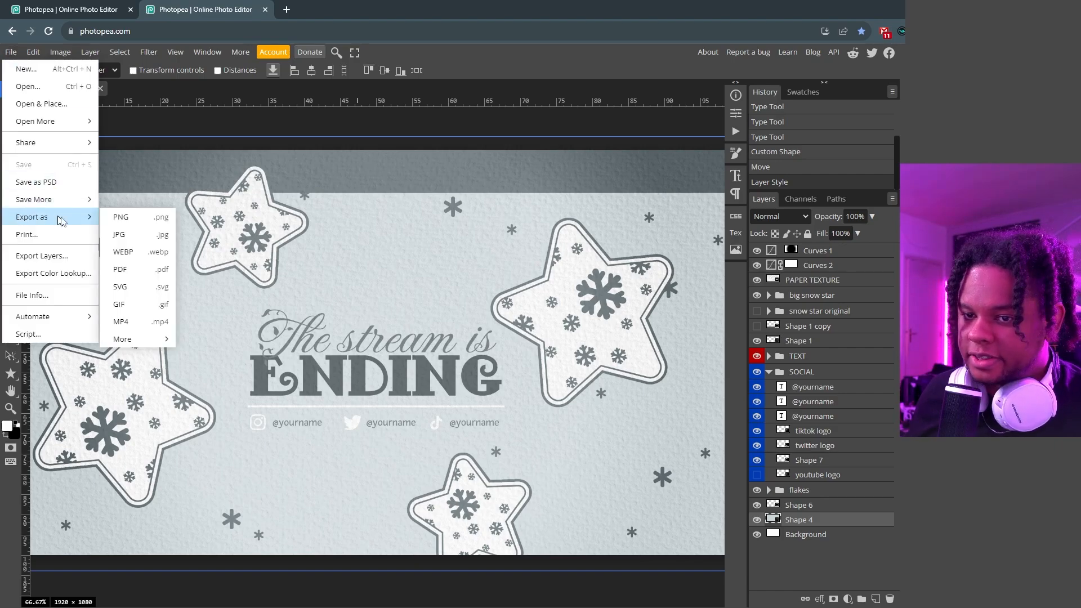
{"action": "left_click", "coordinate": [120, 216]}
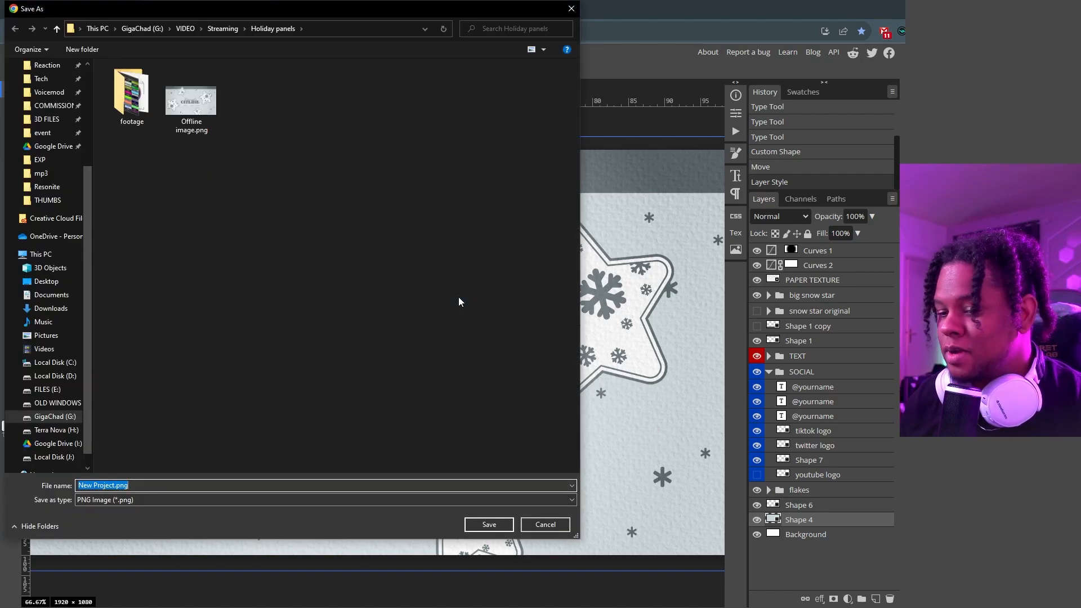
{"action": "type", "text": "stre"}
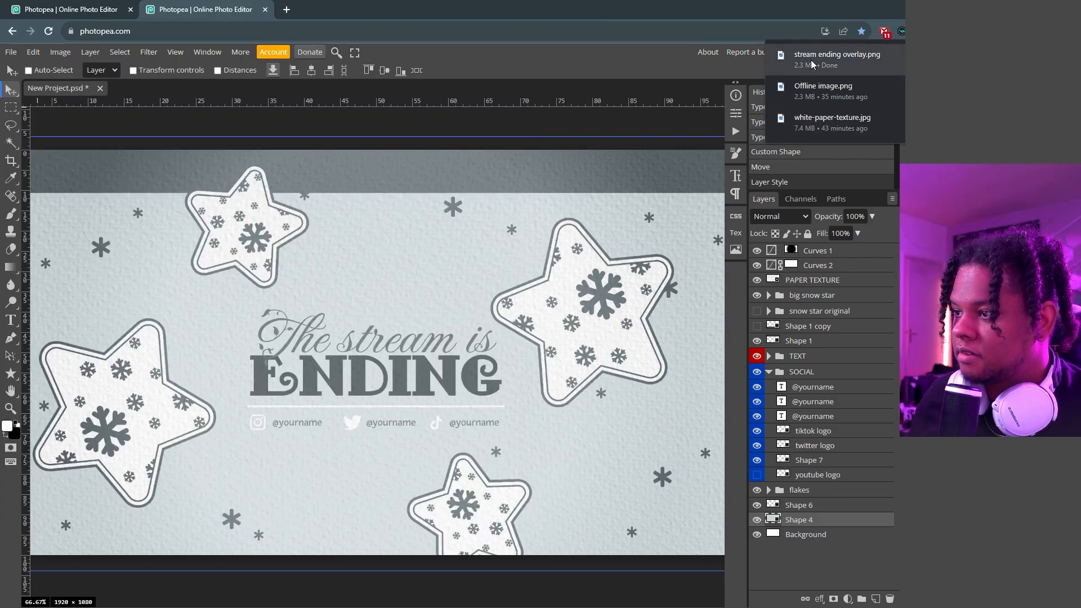
{"action": "left_click", "coordinate": [836, 59]}
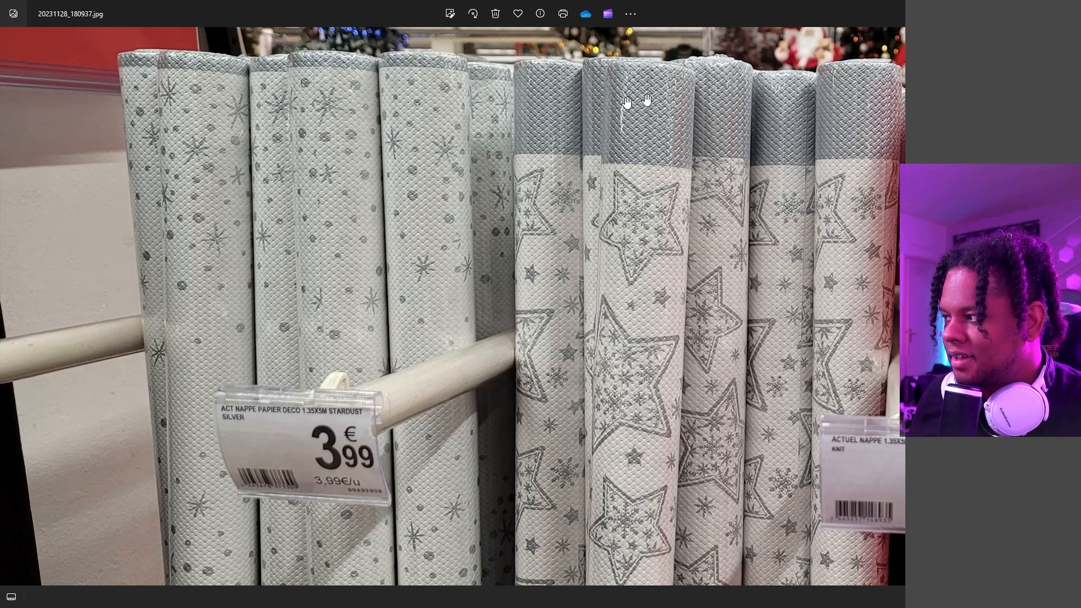
{"action": "mouse_move", "coordinate": [577, 251]}
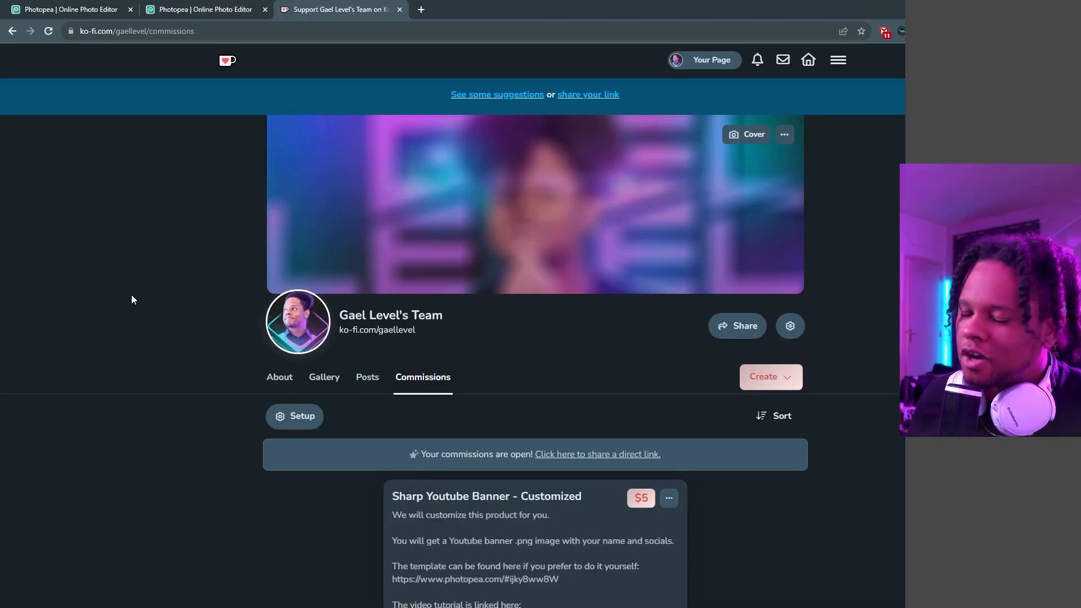
Scroll through Ko-fi's commission listings, including the $5 social media popup template
{"action": "scroll", "scroll_direction": "down", "scroll_amount": 3}
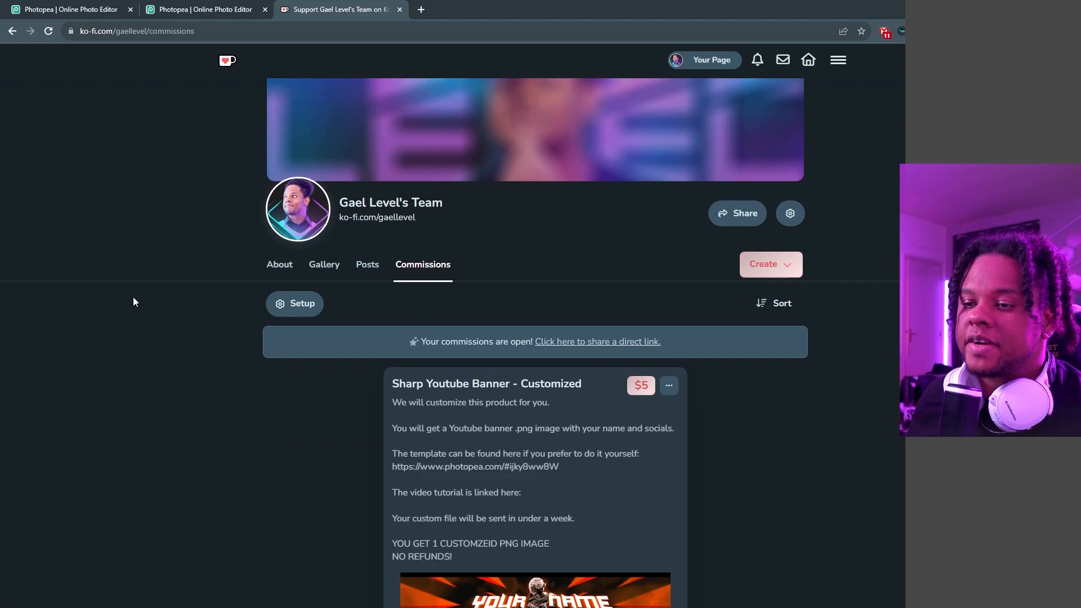
{"action": "scroll", "scroll_direction": "down", "scroll_amount": 3}
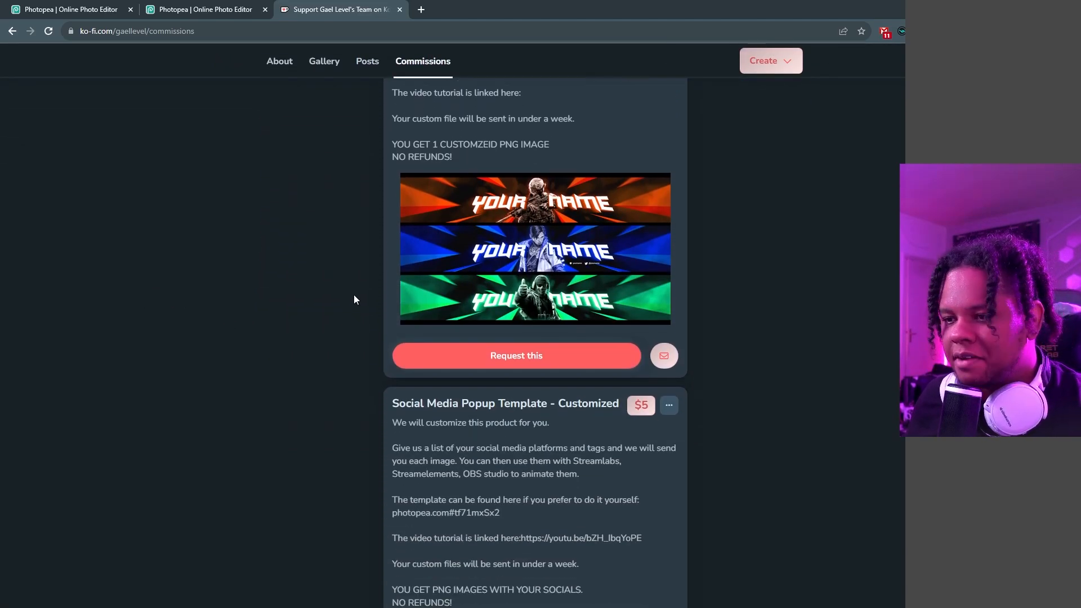
{"action": "scroll", "scroll_direction": "down", "scroll_amount": 3}
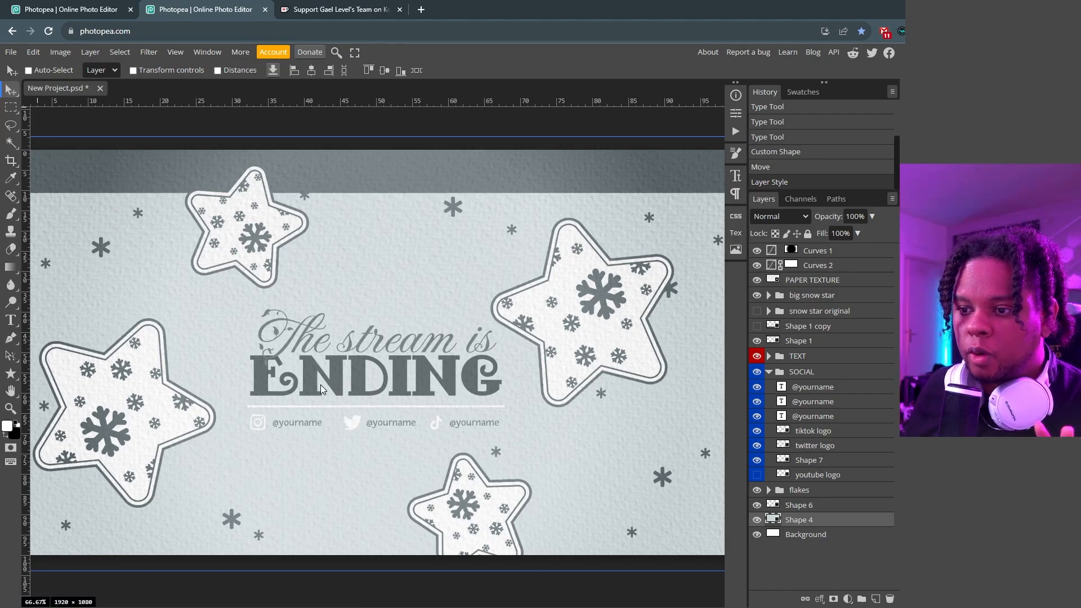
{"action": "mouse_move", "coordinate": [271, 427]}
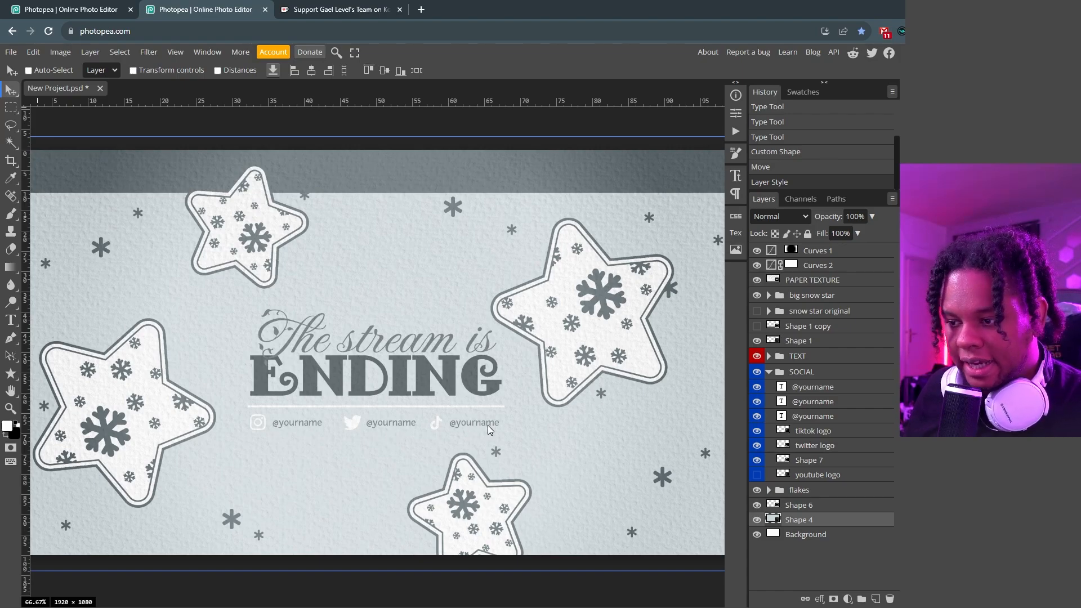
{"action": "mouse_move", "coordinate": [367, 233]}
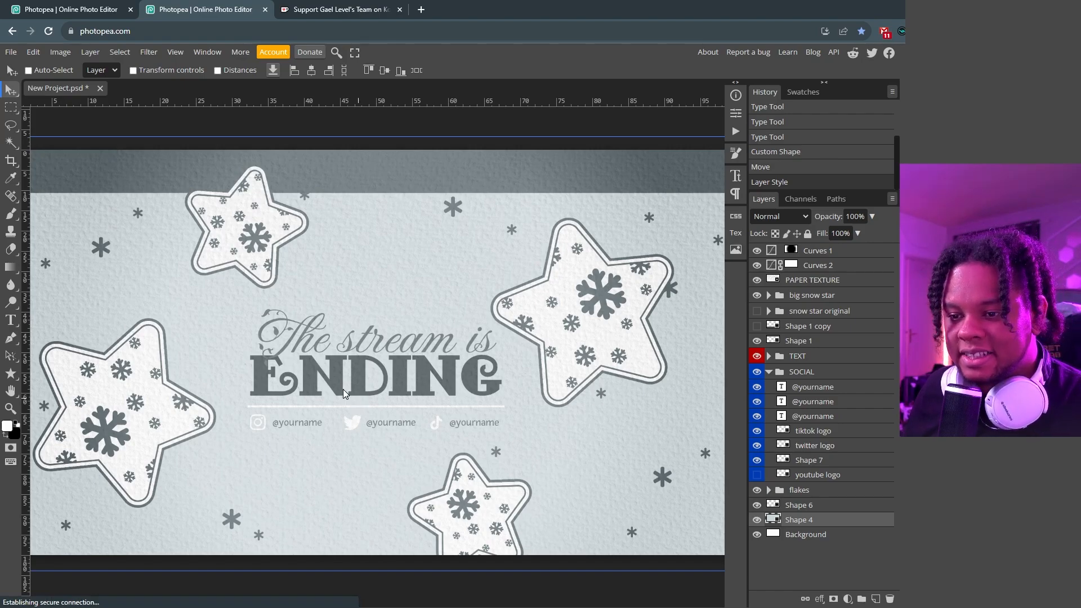
Return to Ko-fi's Commissions list and scroll down to the $15 Valorant overlay screens offer
{"action": "left_click", "coordinate": [337, 9]}
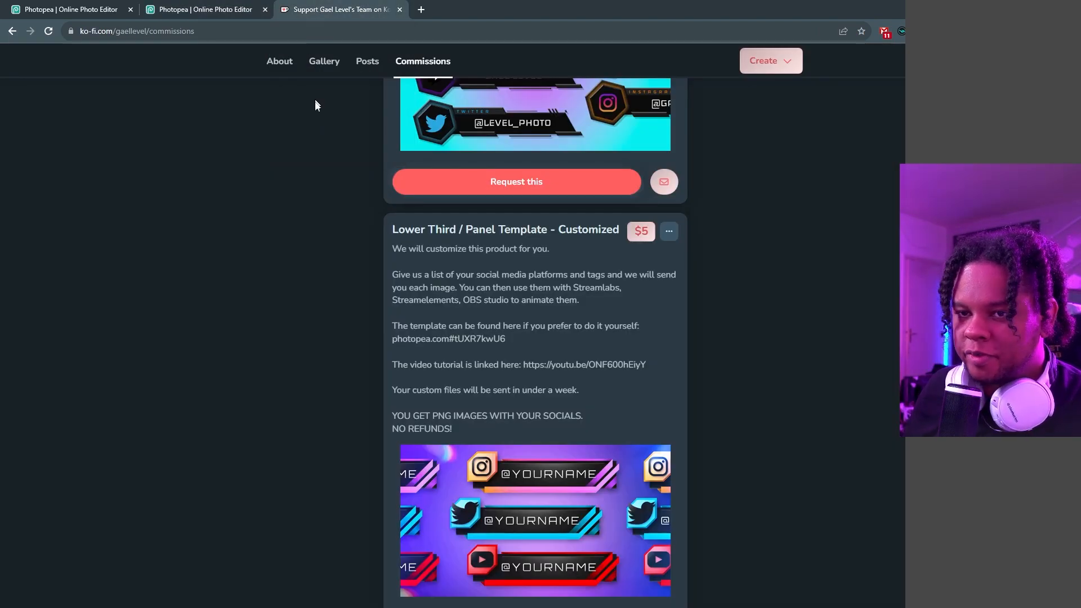
{"action": "scroll", "scroll_direction": "down", "scroll_amount": 3}
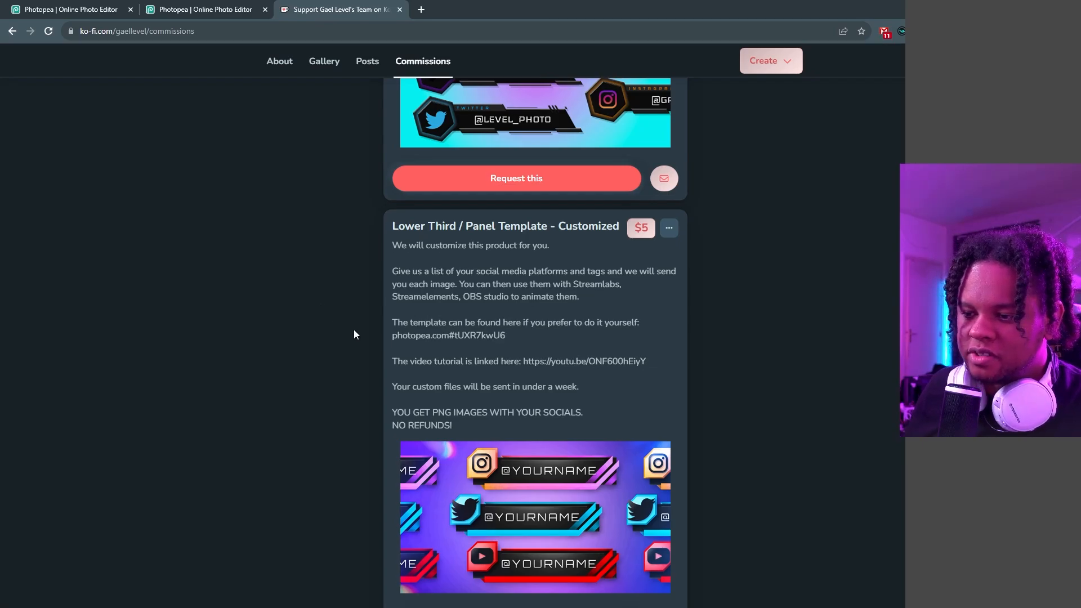
{"action": "scroll", "scroll_direction": "down", "scroll_amount": 3}
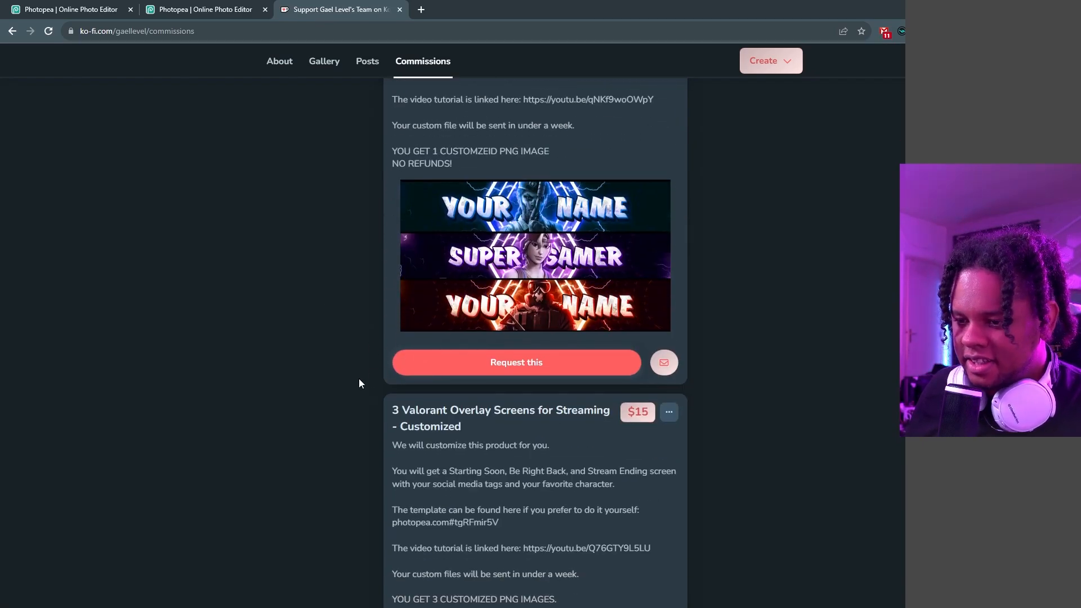
{"action": "scroll", "scroll_direction": "down", "scroll_amount": 3}
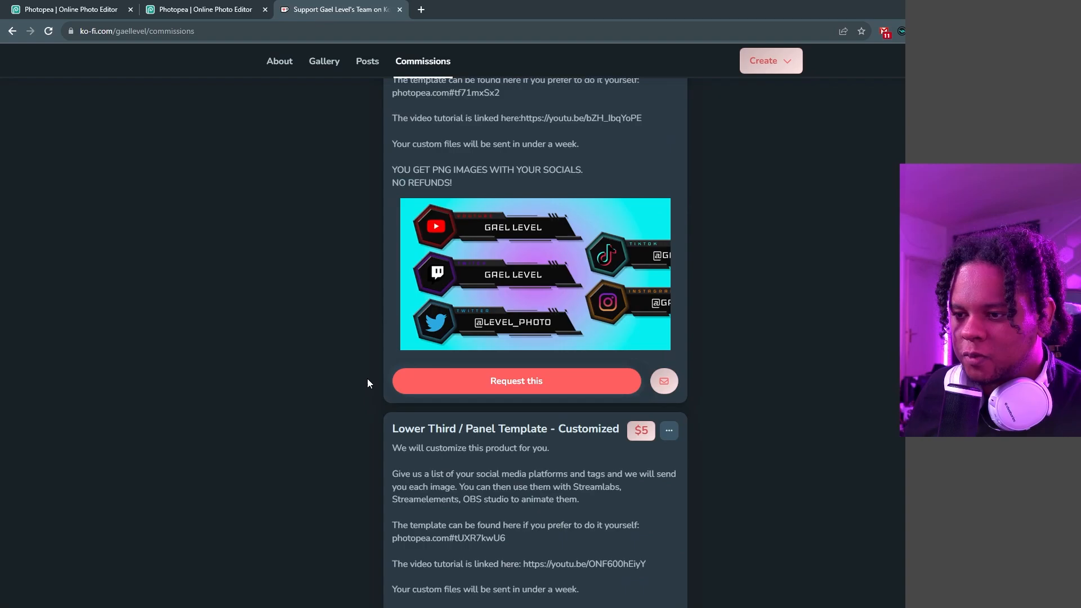